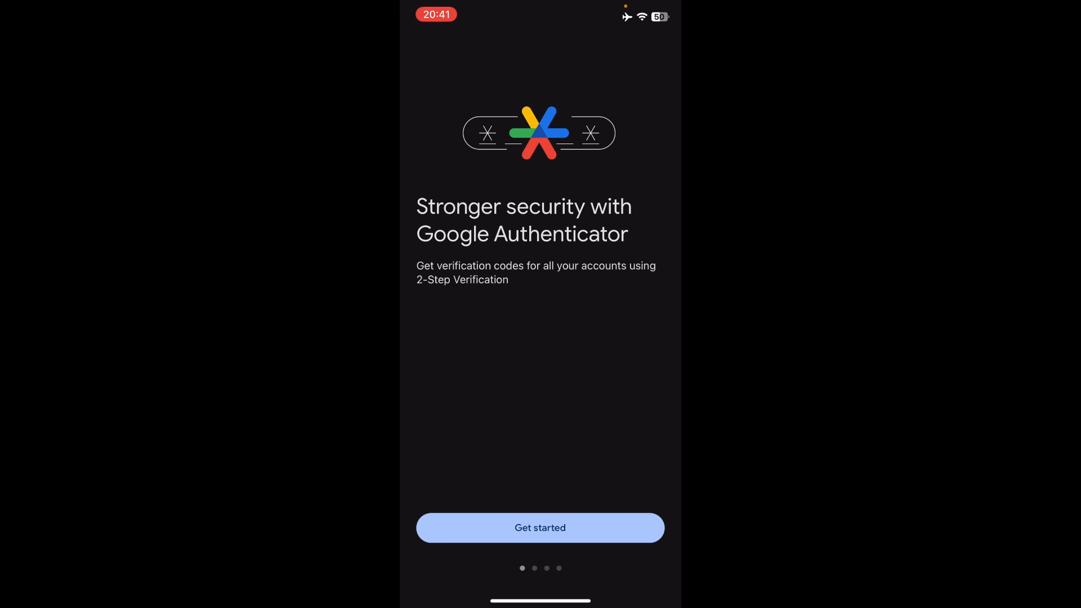
# Step: Pass the Authenticator intro and choose the Google account to sign in with
pyautogui.click(540, 527)
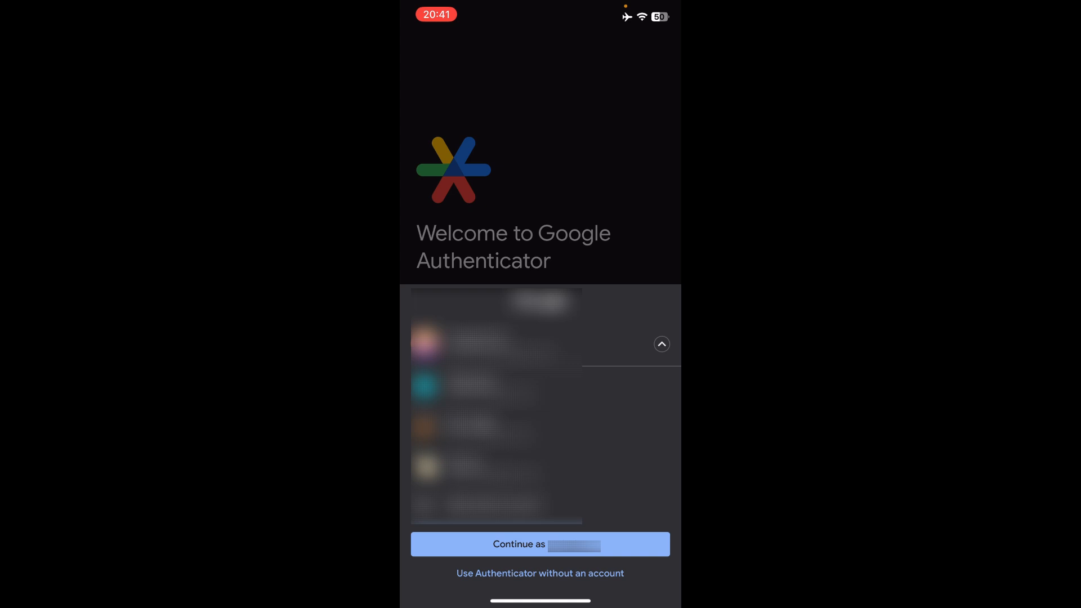
pyautogui.click(660, 344)
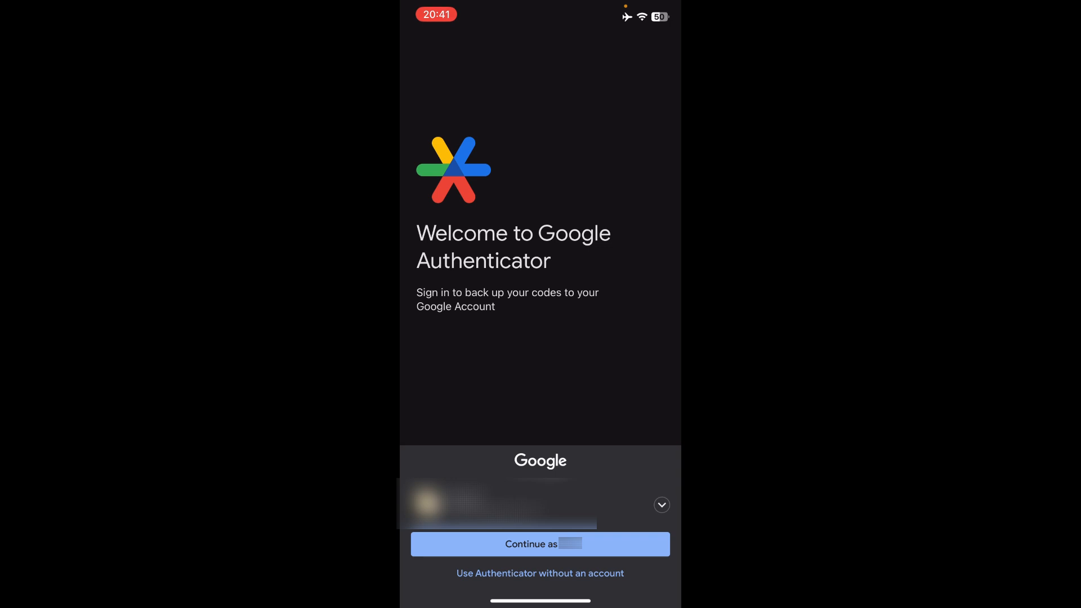
# Step: Continue as the chosen account to restore codes, then move to the Gmail inbox
pyautogui.click(540, 544)
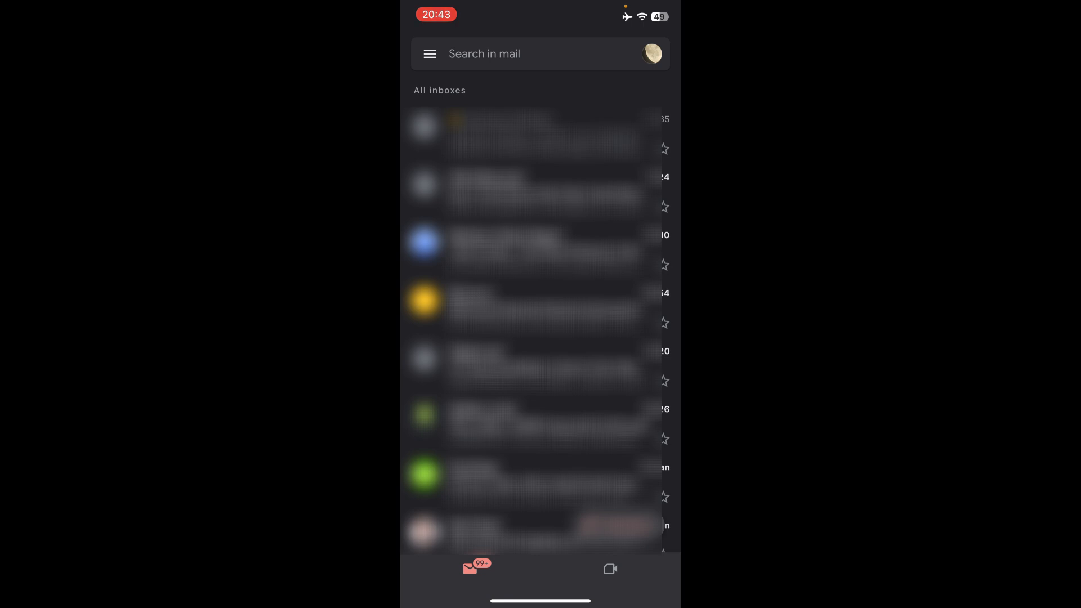
pyautogui.click(651, 54)
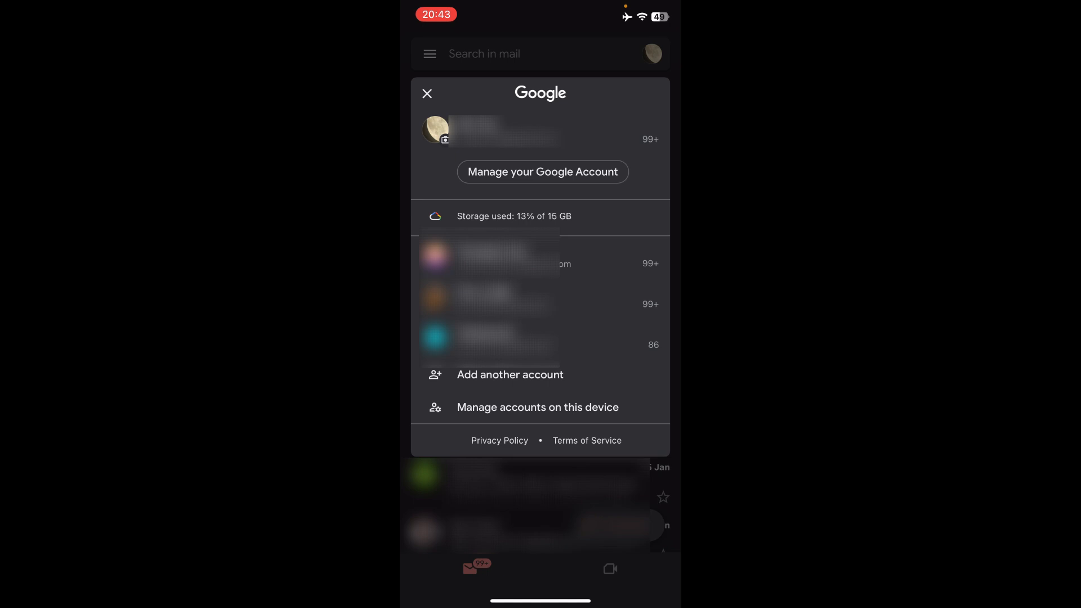
pyautogui.click(543, 172)
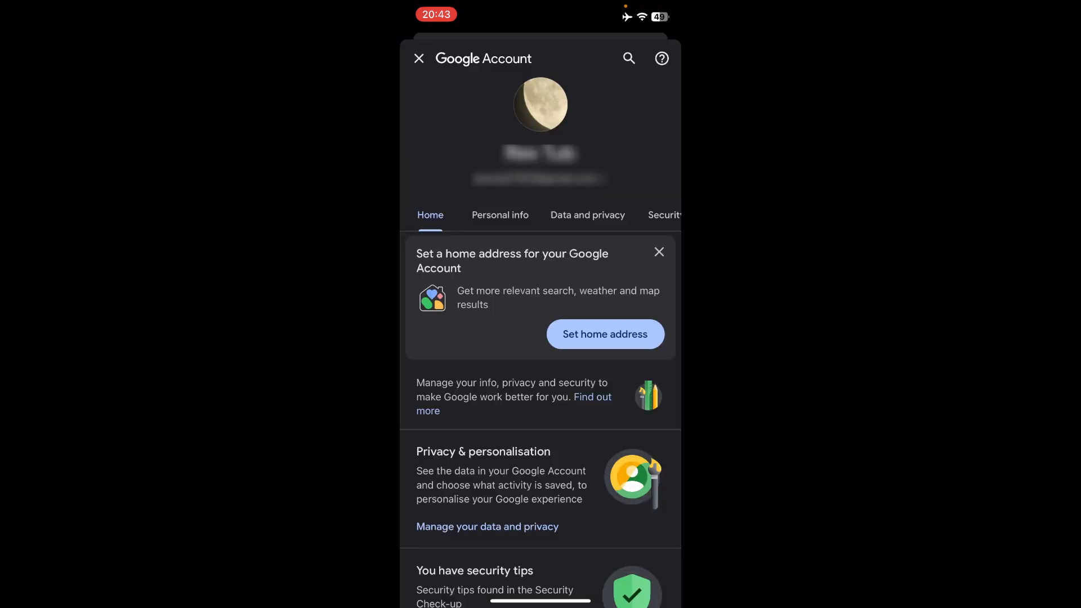
pyautogui.click(663, 215)
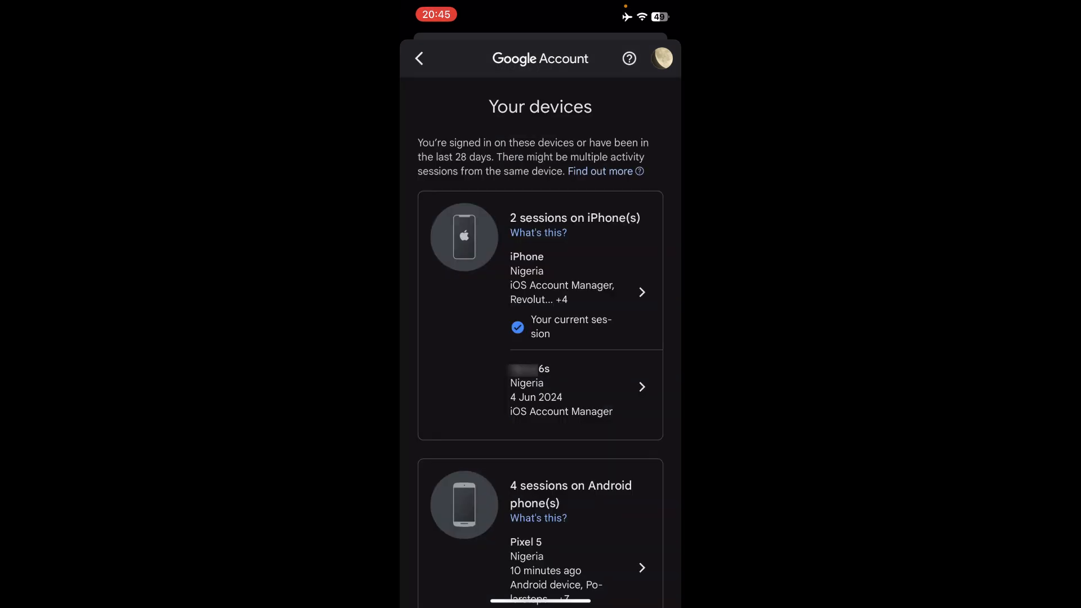
# Step: Sign out the old iPhone 6s session, confirm, and dismiss the notice
pyautogui.click(572, 386)
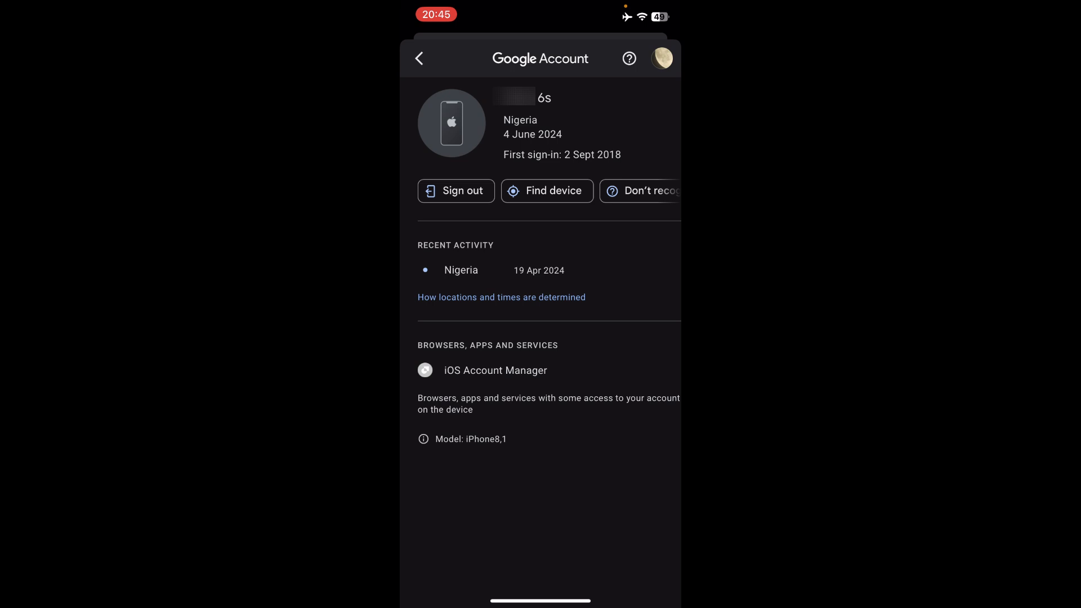
pyautogui.click(455, 191)
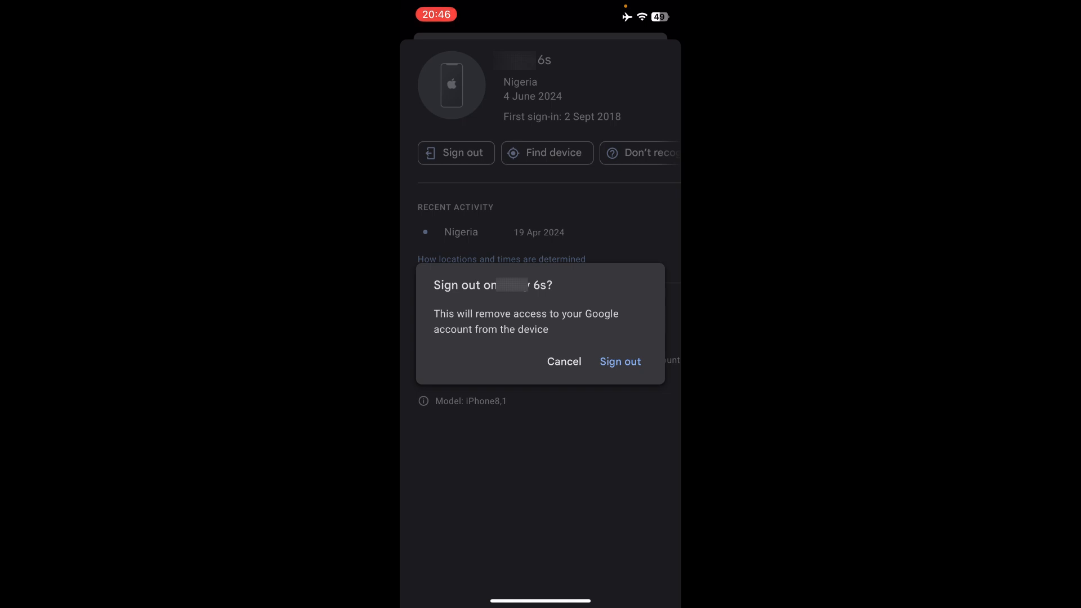
pyautogui.click(620, 361)
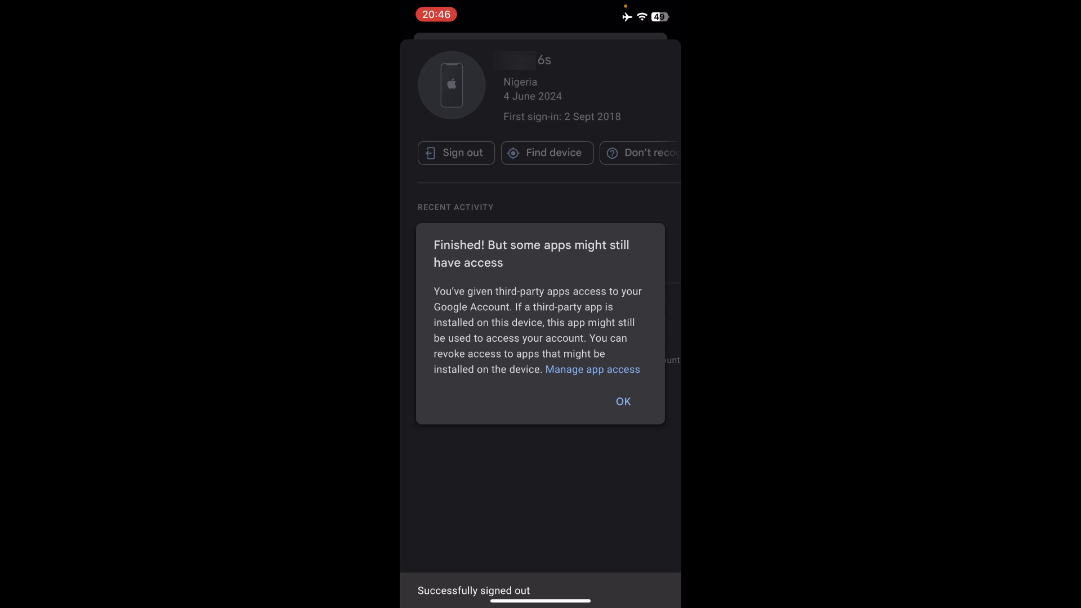
pyautogui.click(623, 402)
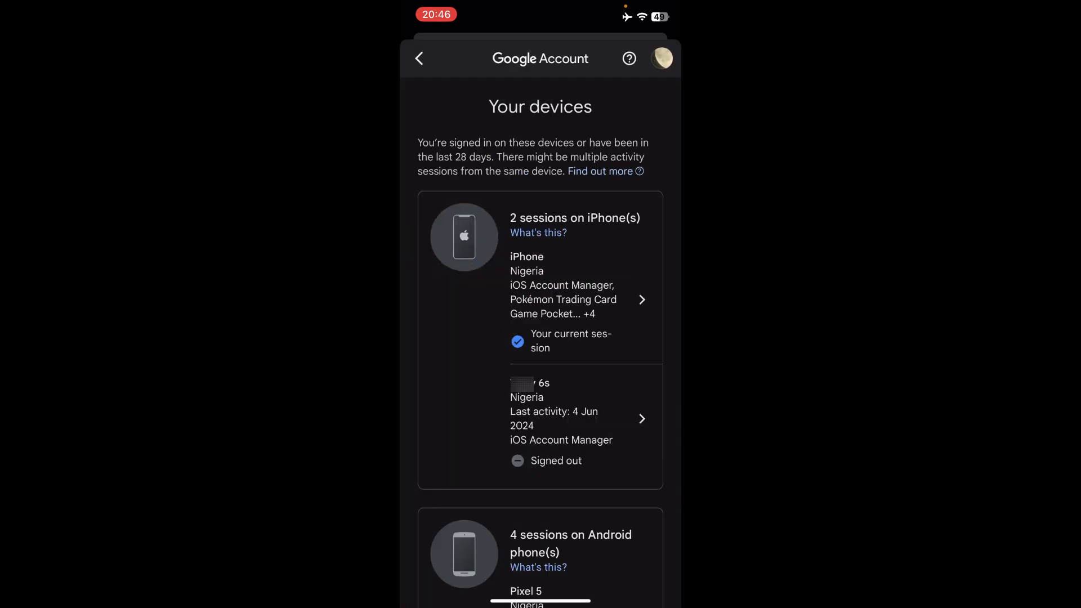